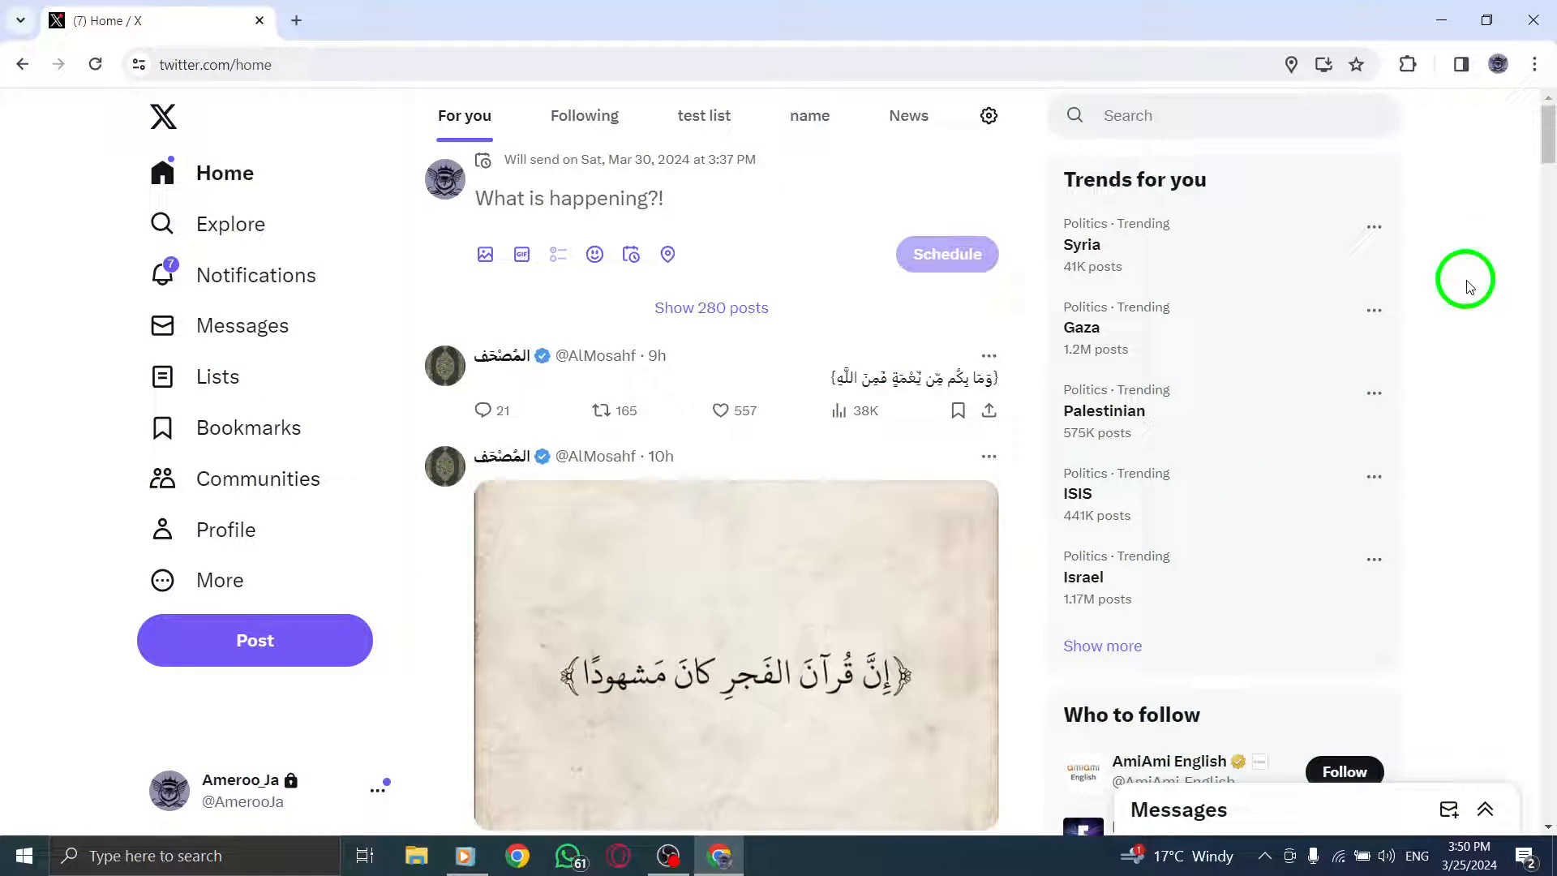
- Activate the search box so the recent searches list appears
left_click(1221, 115)
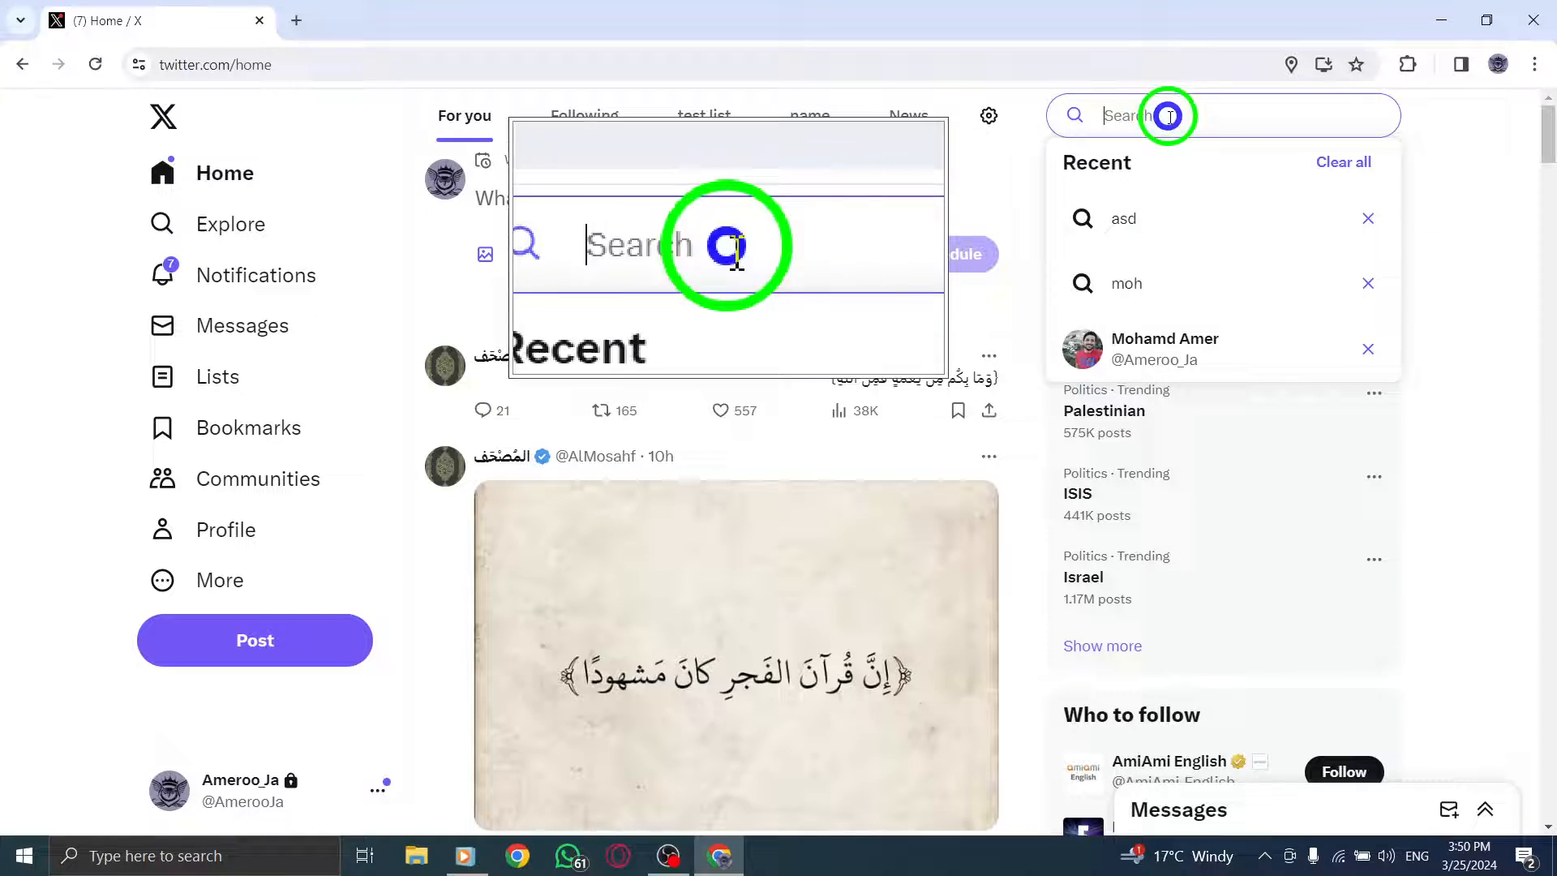
- Rerun the recent search 'asd' to show its people and post results
left_click(1122, 219)
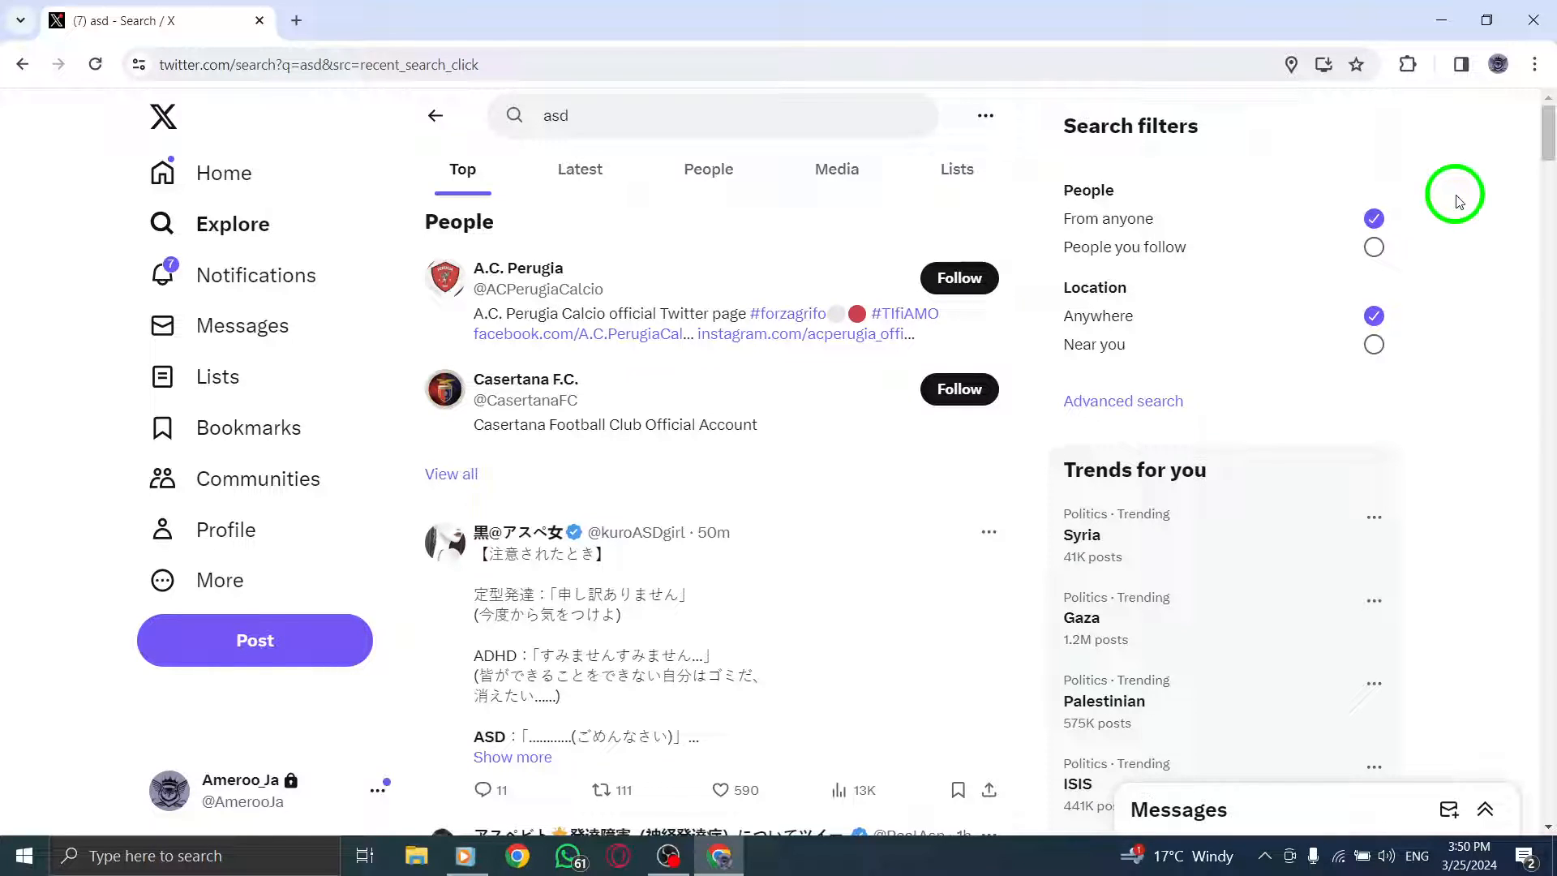
mouse_move(957, 169)
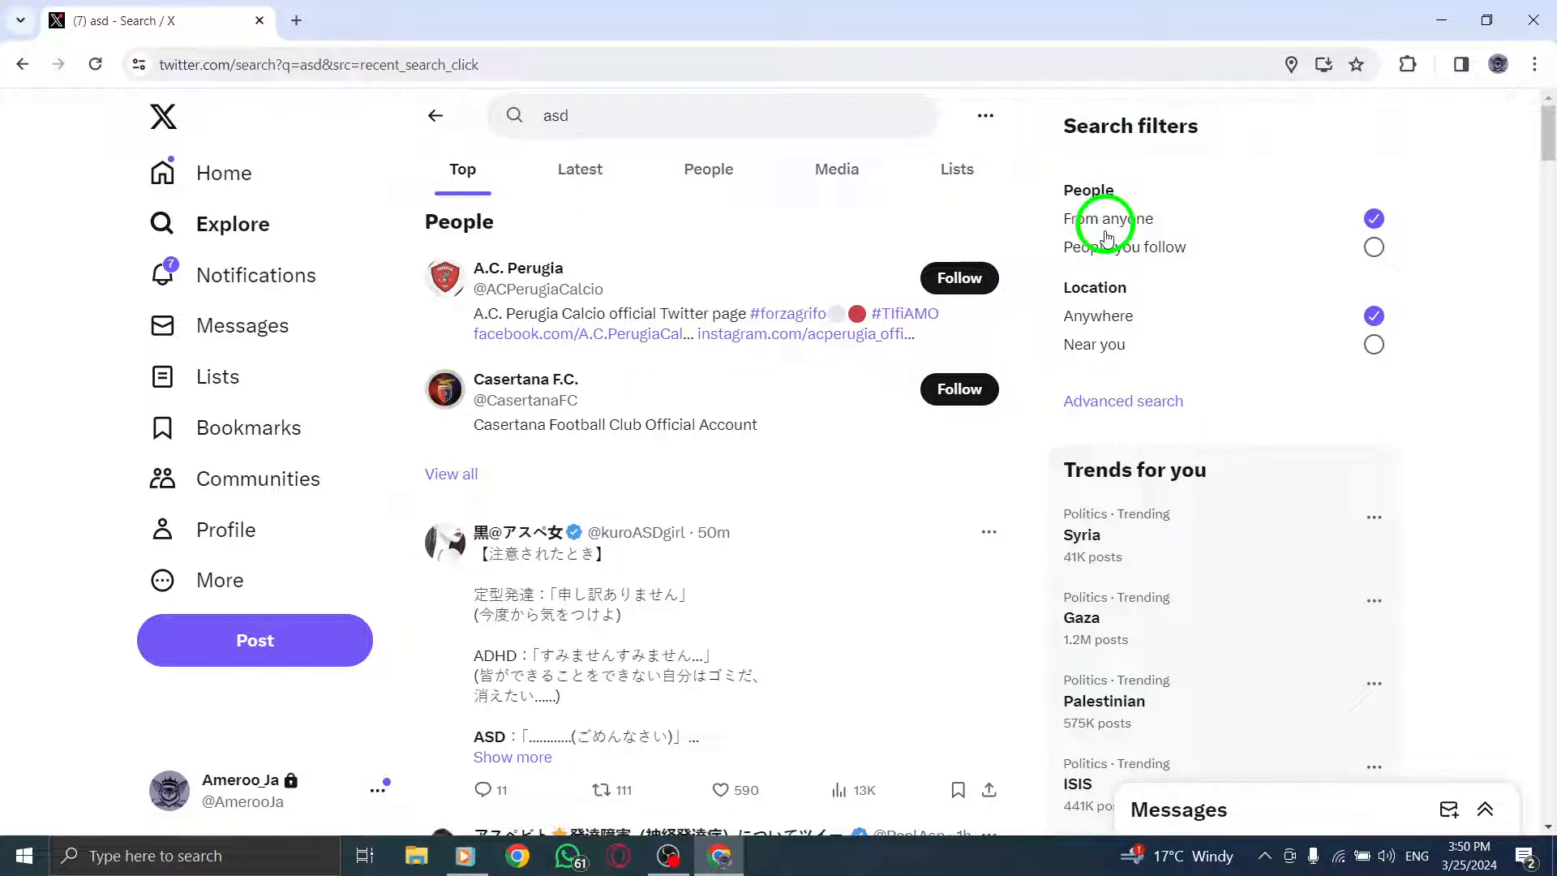
mouse_move(1122, 401)
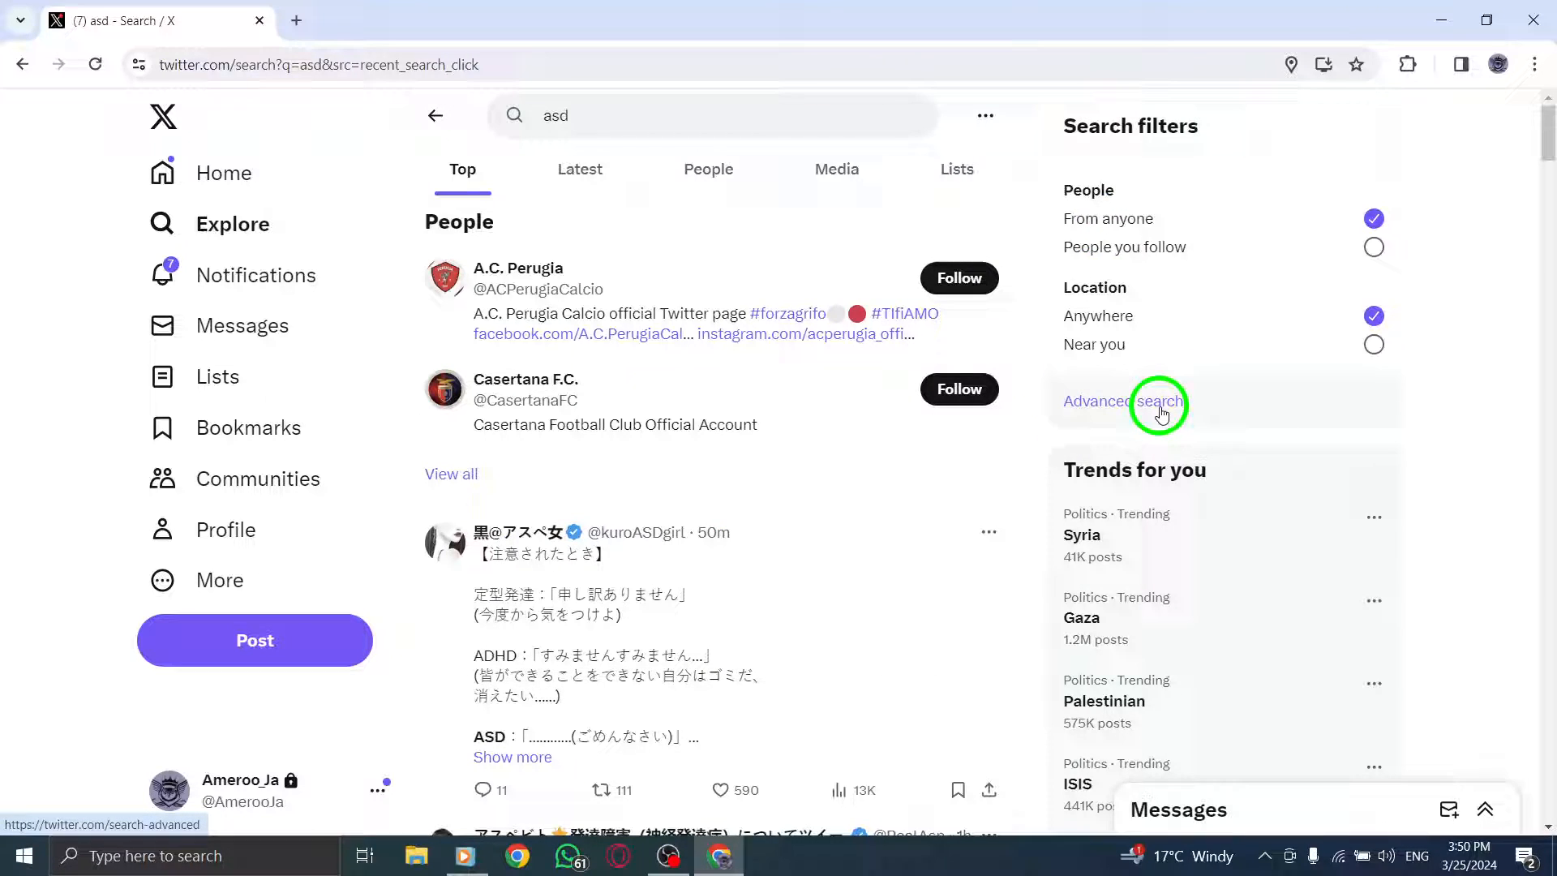
left_click(1122, 400)
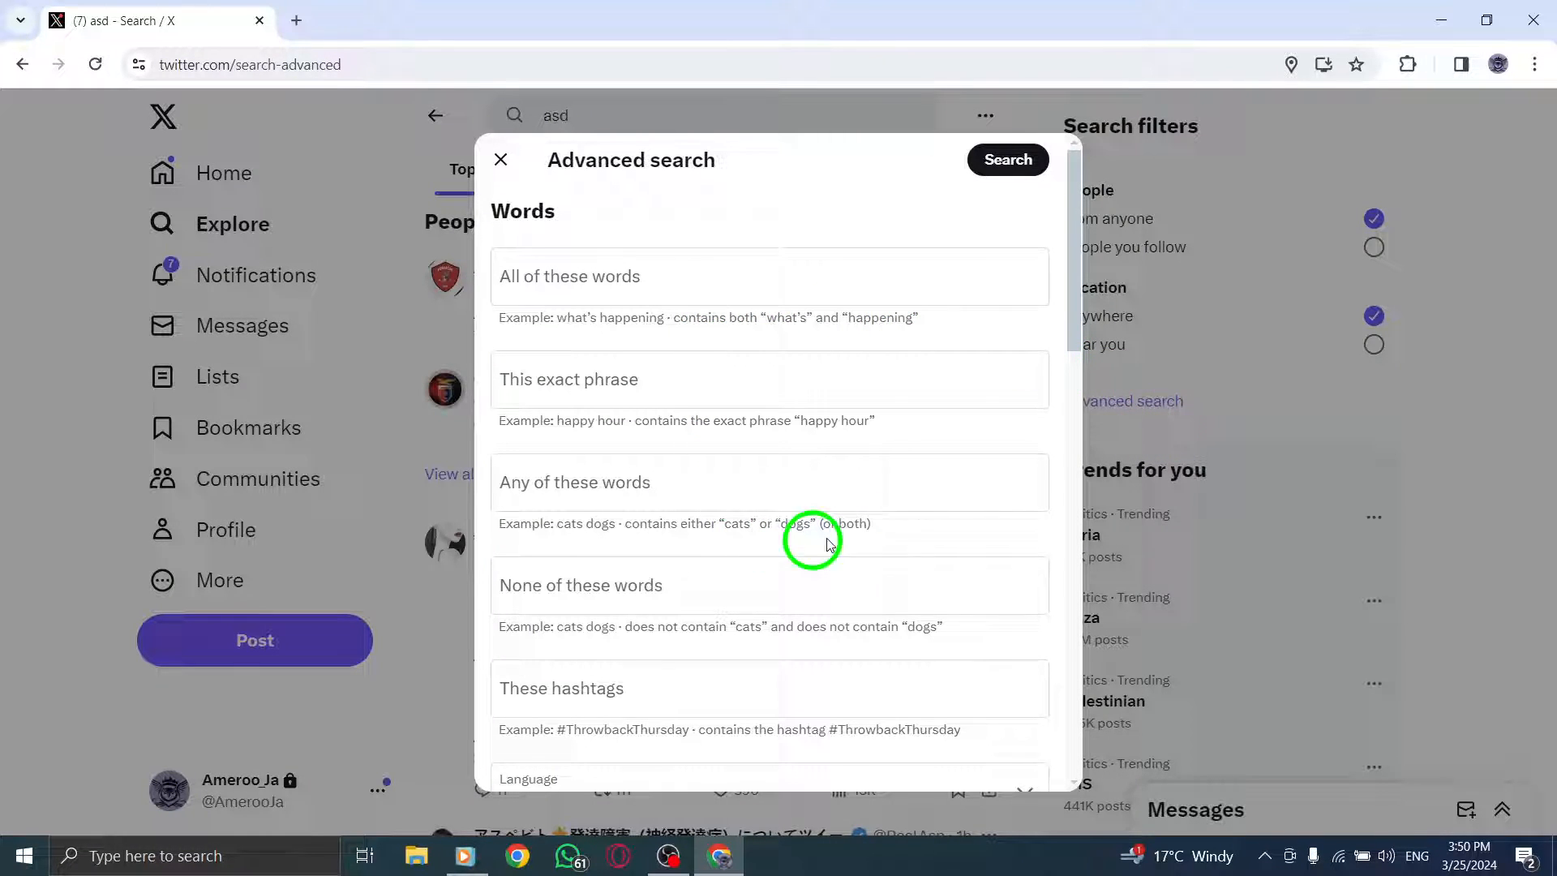
mouse_move(846, 316)
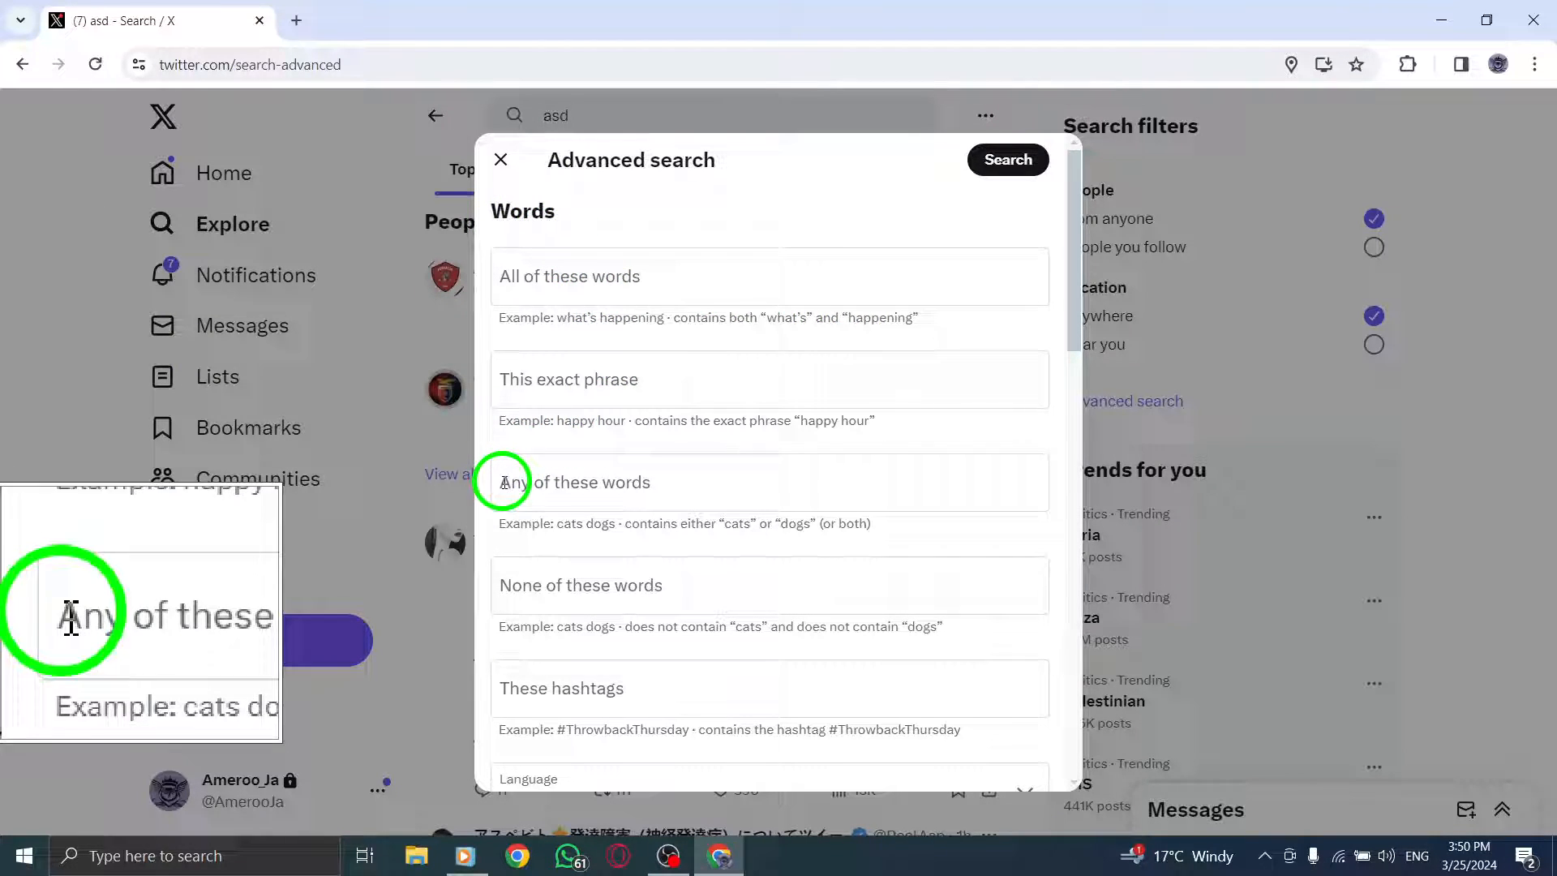
left_click(769, 483)
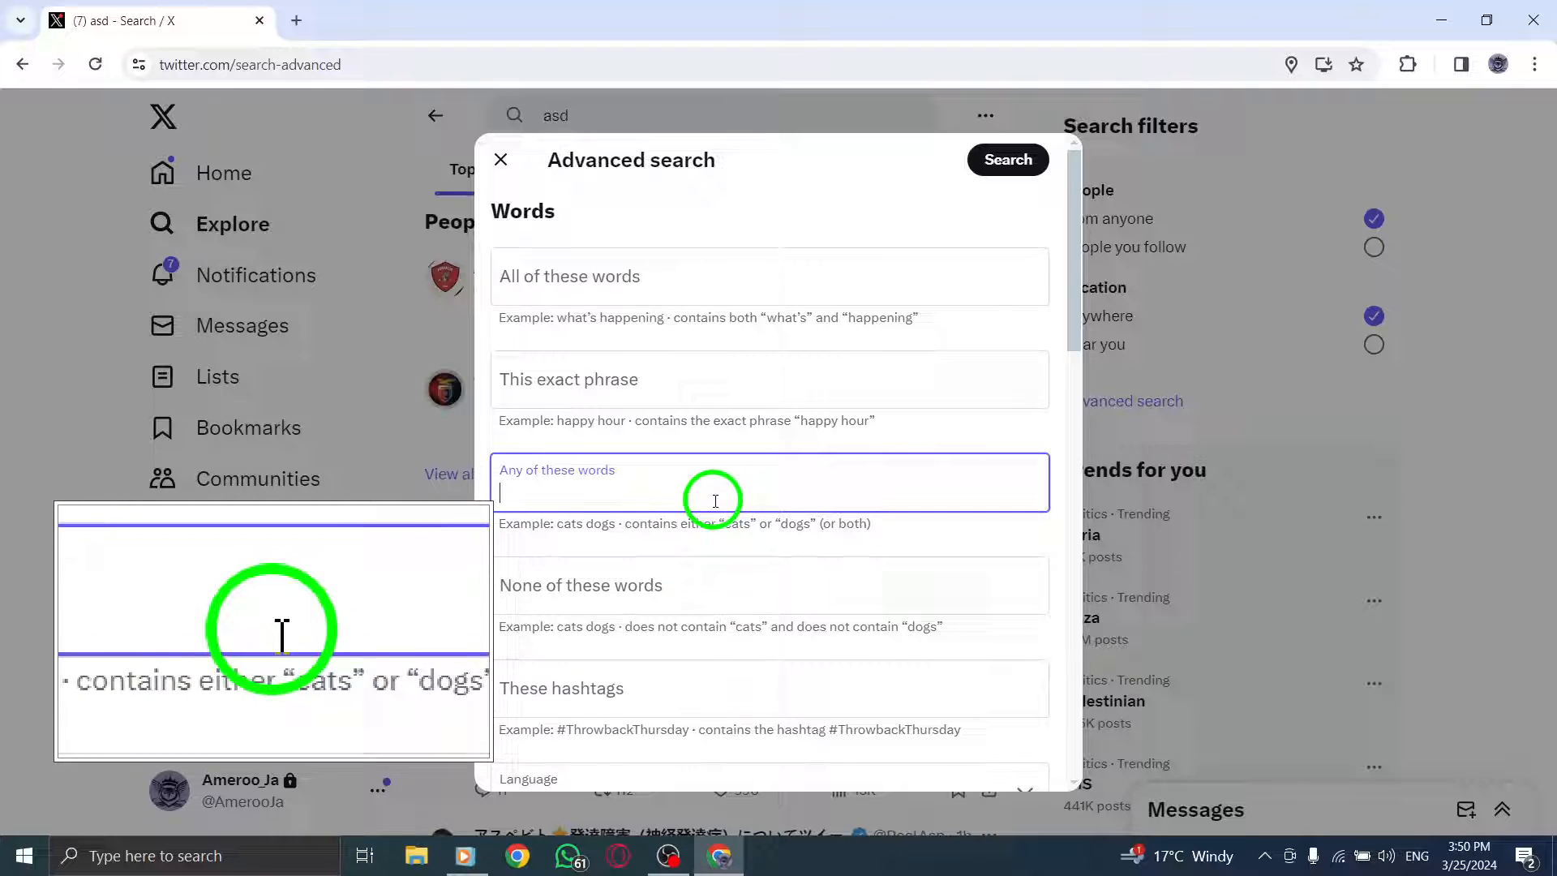
type("dog")
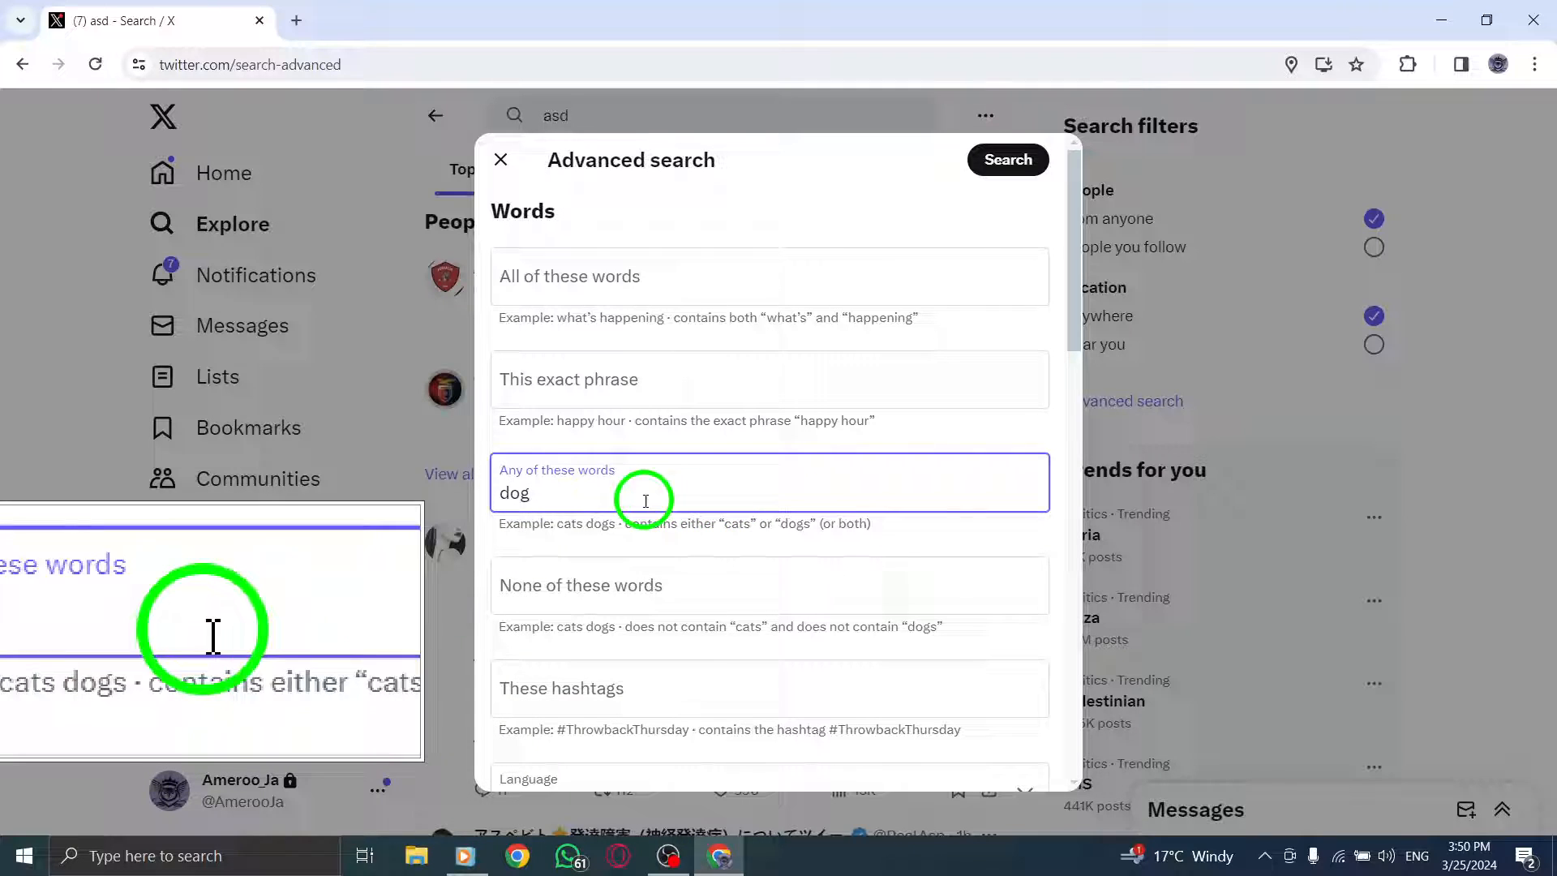
left_click(1005, 159)
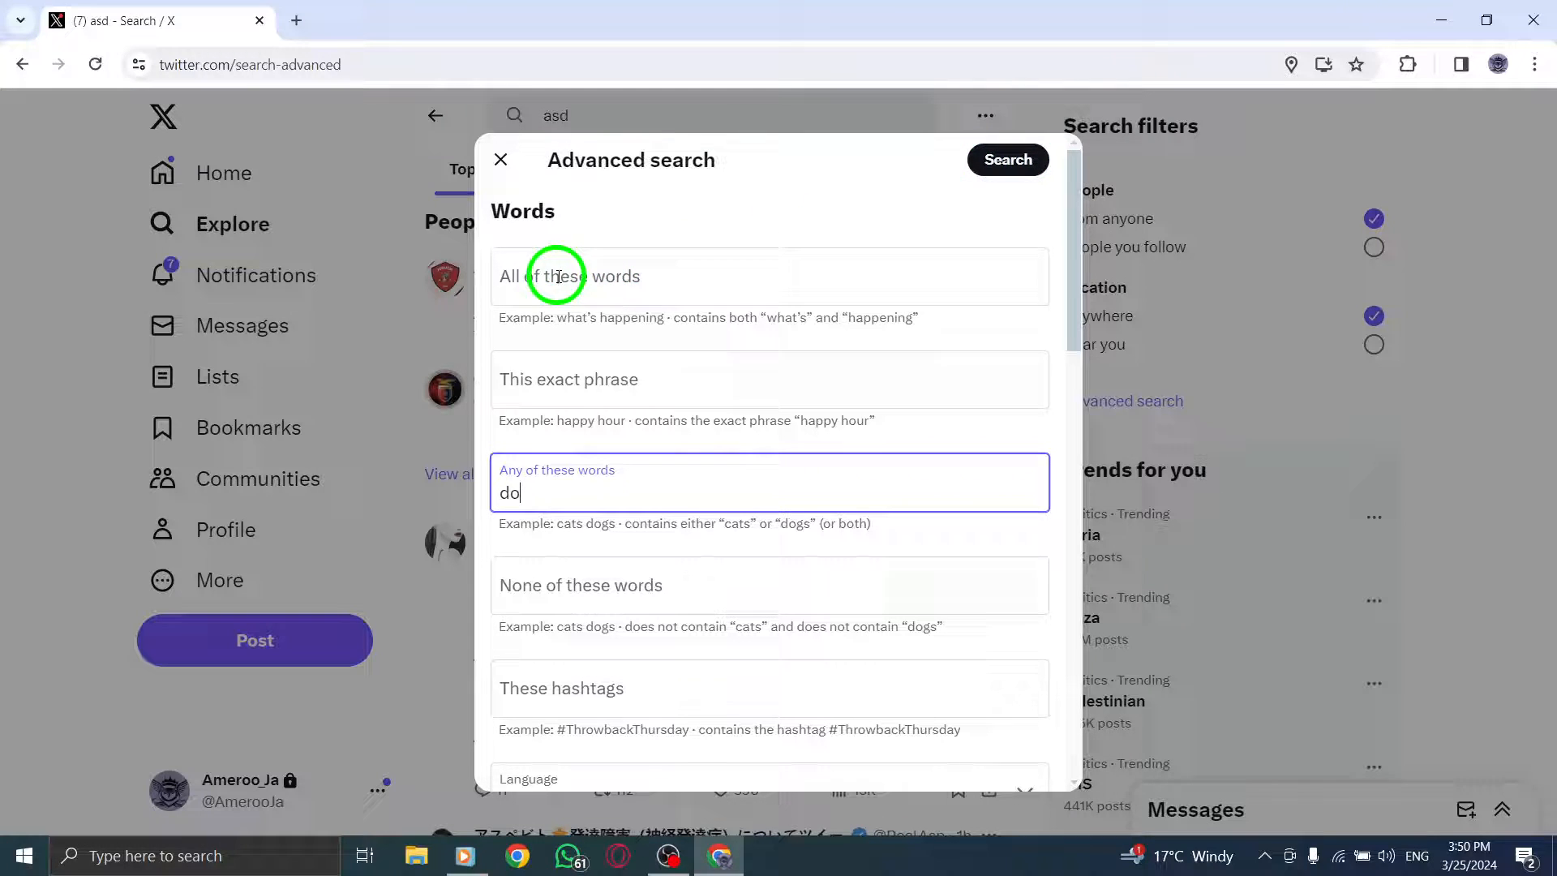
left_click(501, 160)
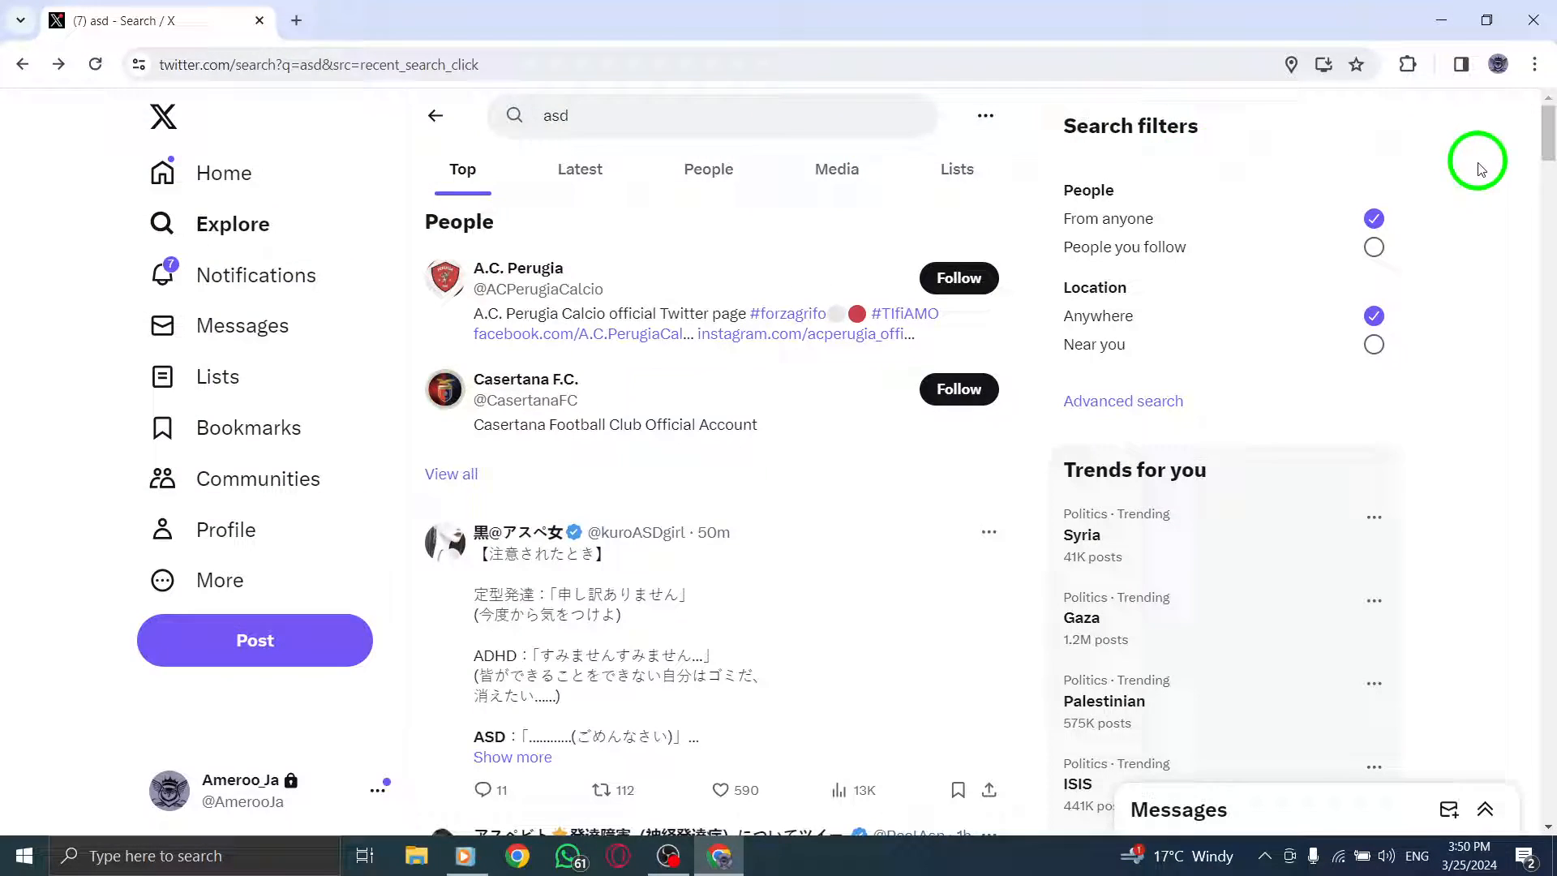